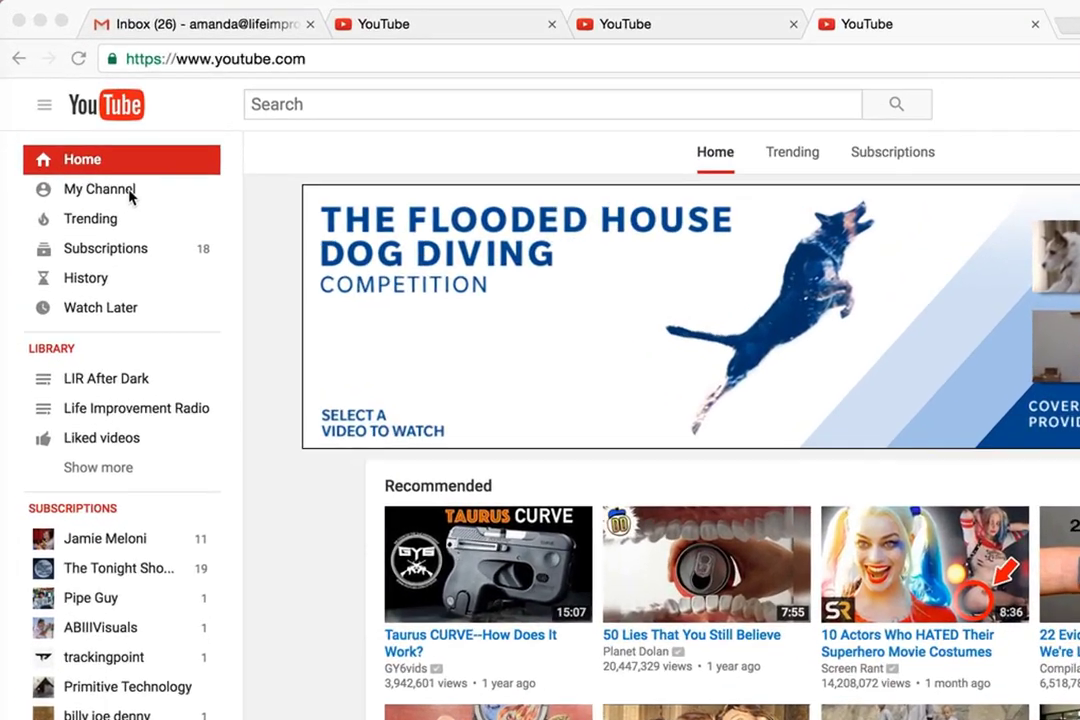
- Go to your own channel, Life Improvement Media Group, from the YouTube home page
{"action": "left_click", "coordinate": [100, 188]}
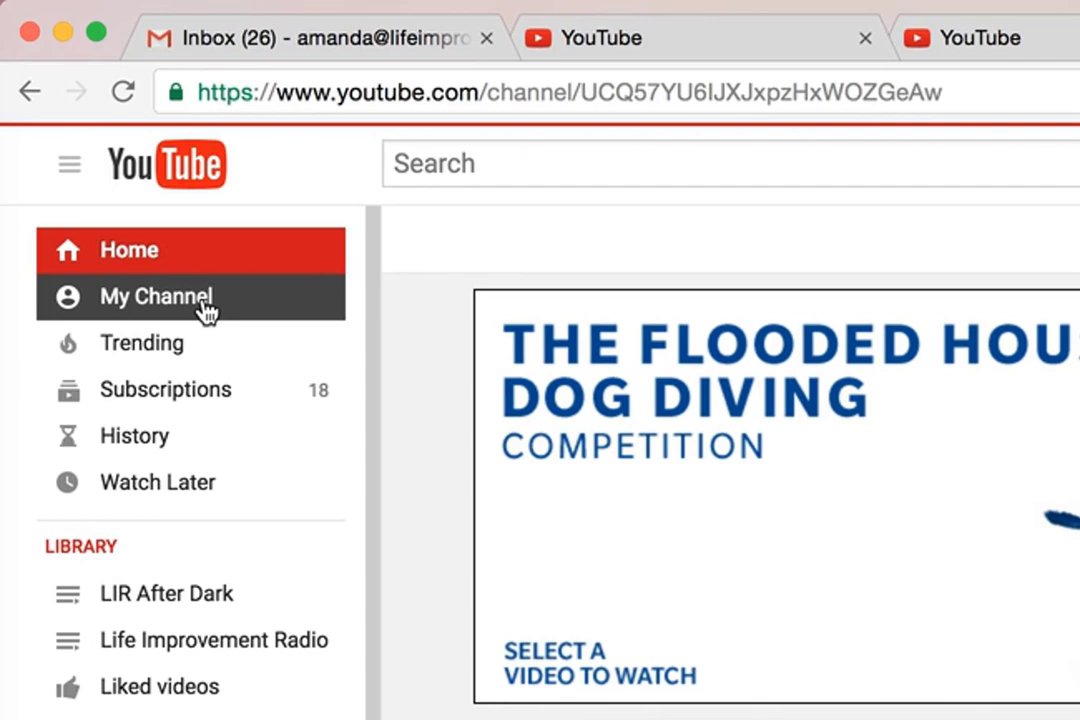
{"action": "left_click", "coordinate": [156, 296]}
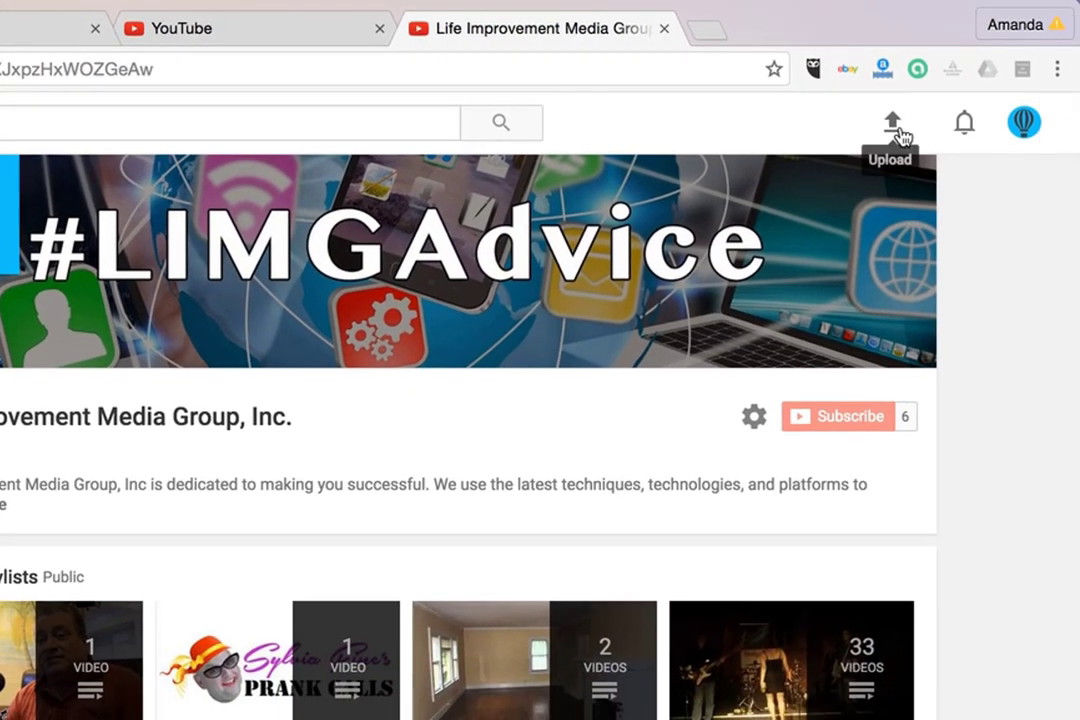
{"action": "mouse_move", "coordinate": [908, 130]}
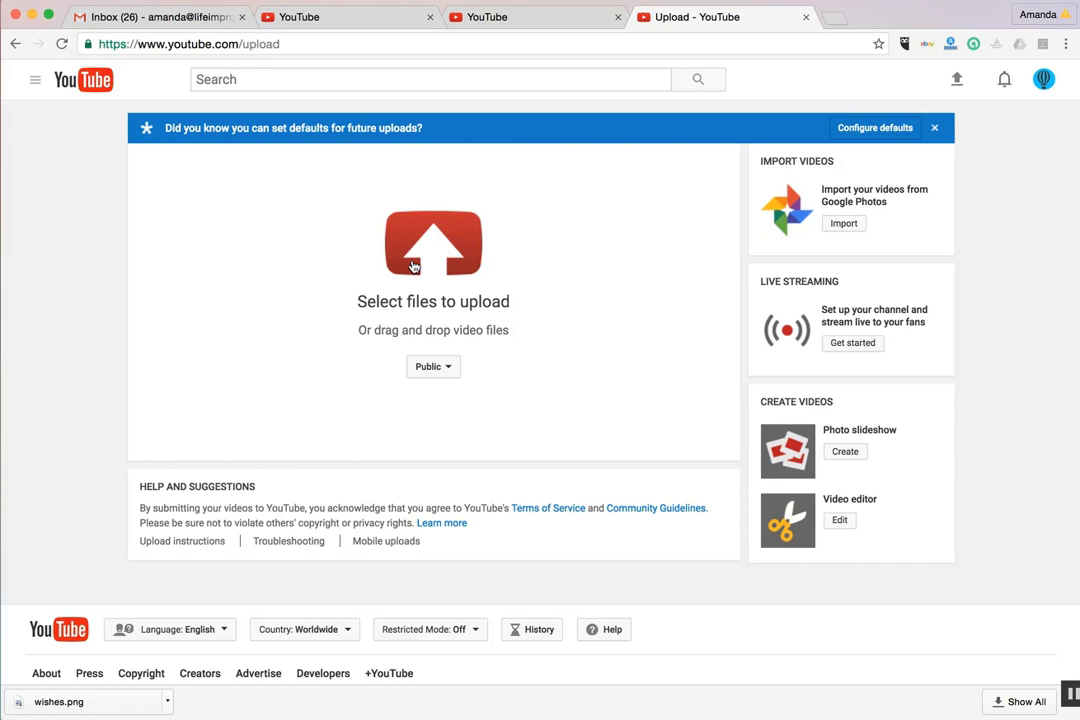
- Select how to access youtube.mp4 from the Desktop Youtube folder to start the upload
{"action": "left_click", "coordinate": [432, 244]}
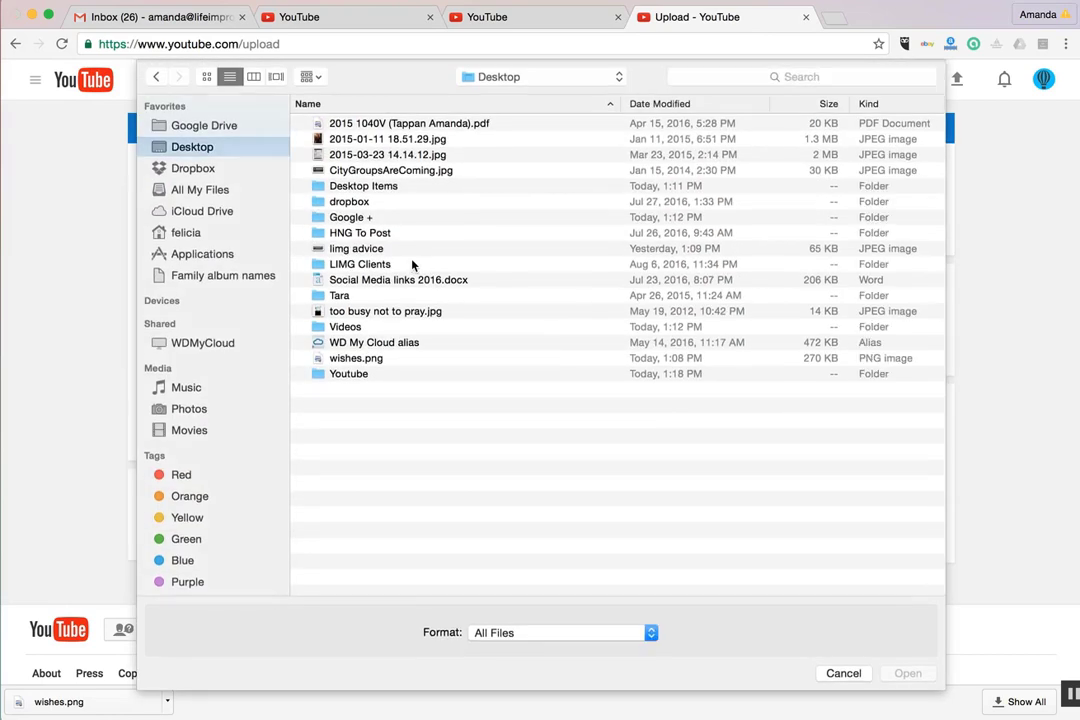
{"action": "mouse_move", "coordinate": [328, 180]}
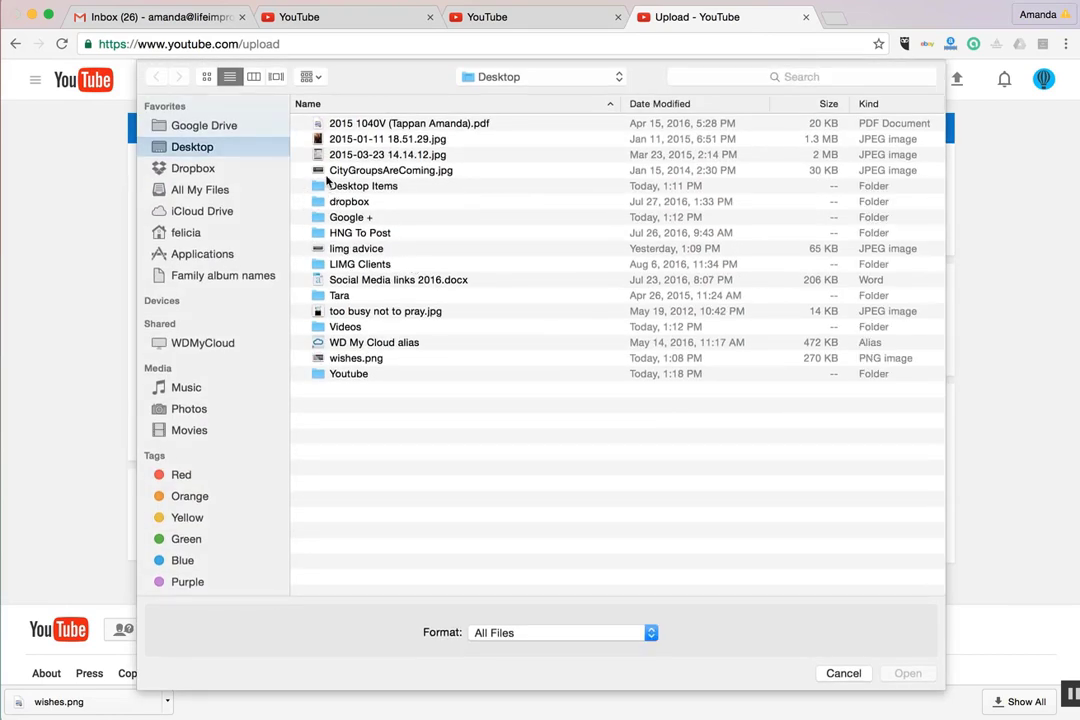
{"action": "left_click", "coordinate": [348, 374]}
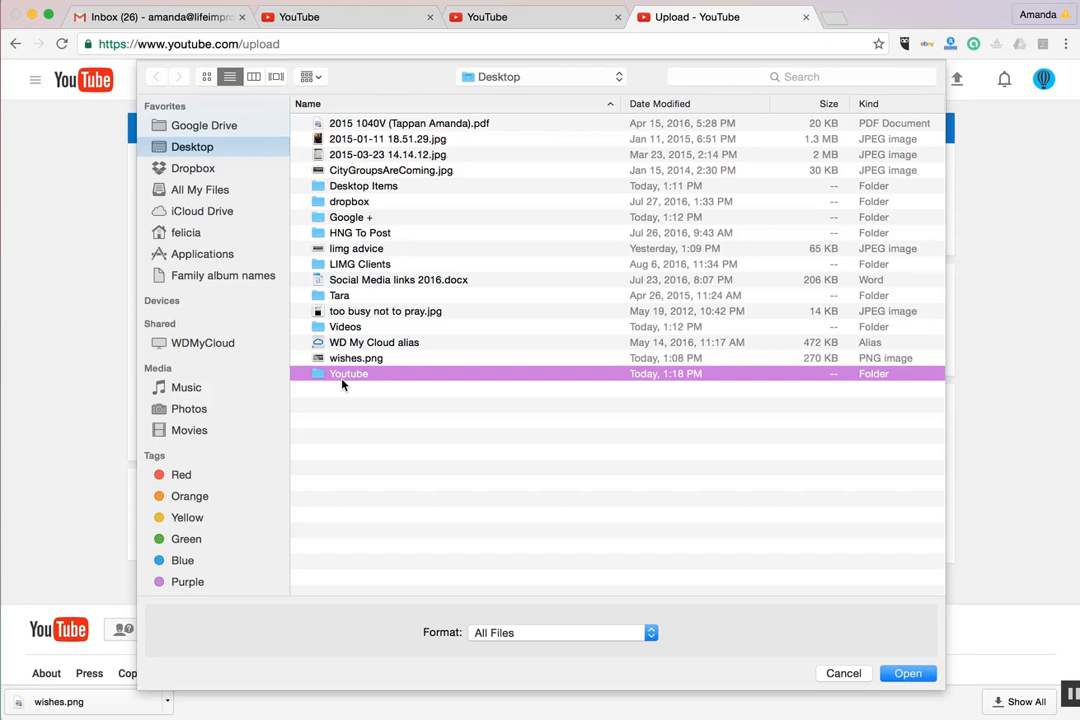
{"action": "double_click", "coordinate": [348, 374]}
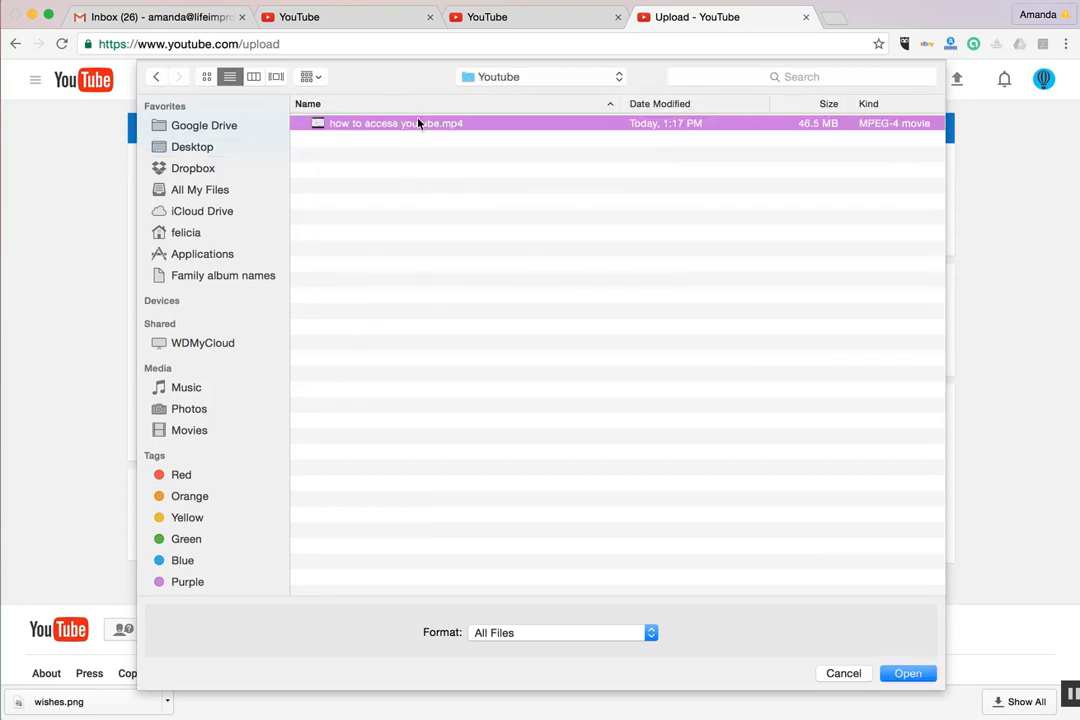
{"action": "mouse_move", "coordinate": [916, 684]}
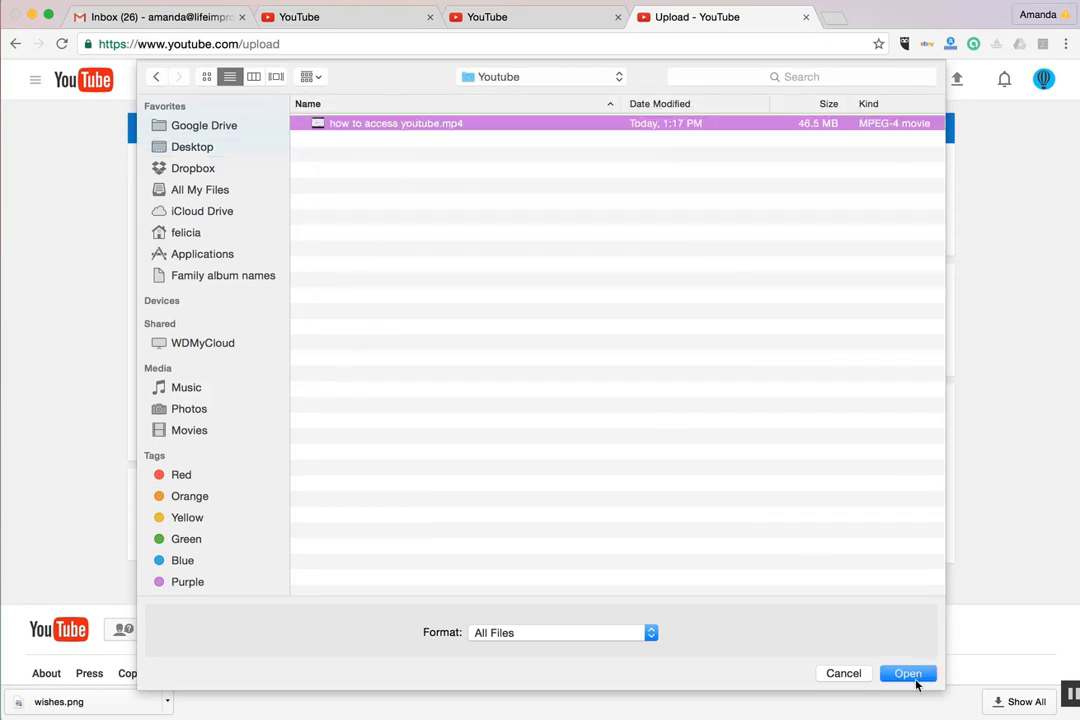
{"action": "left_click", "coordinate": [908, 672]}
{"action": "type", "text": "How to Acce"}
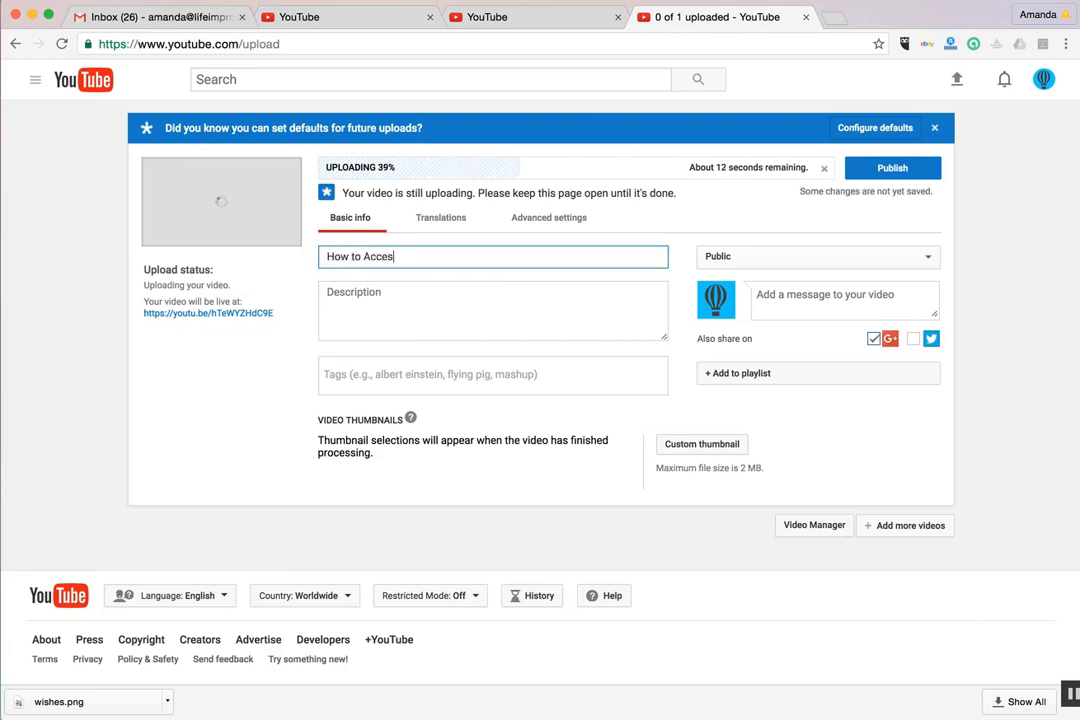
- Title the video 'How to Access Youtube' and describe accessing Youtube from your Gmail account and Youtube.com
{"action": "type", "text": "s Youtube"}
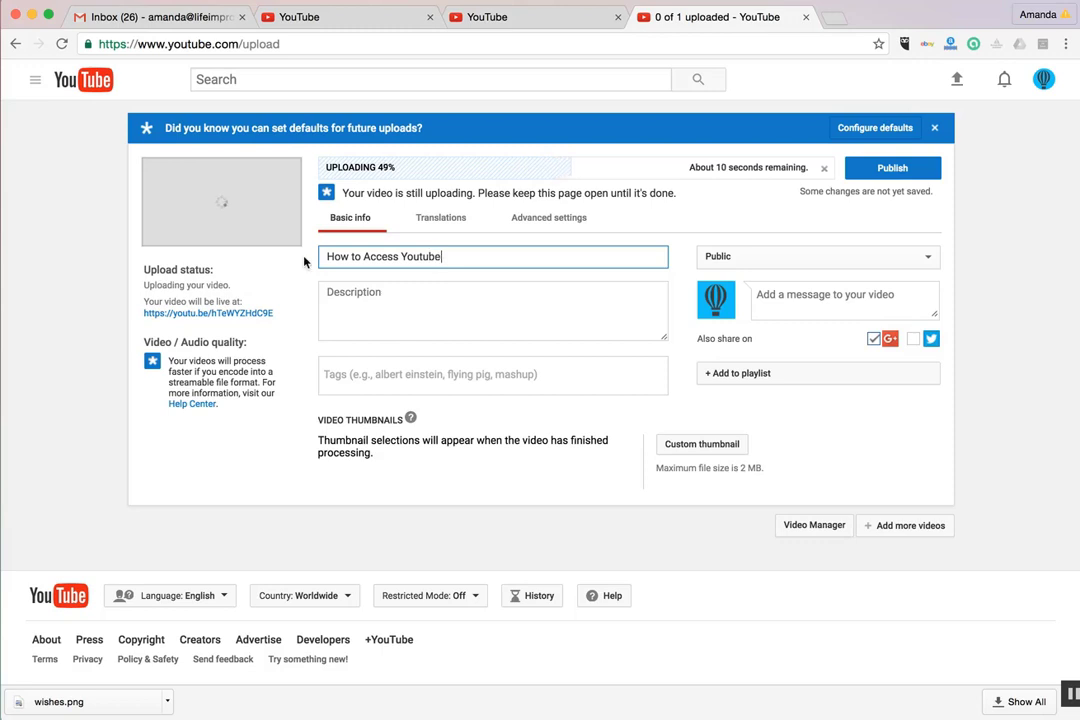
{"action": "left_click", "coordinate": [492, 310]}
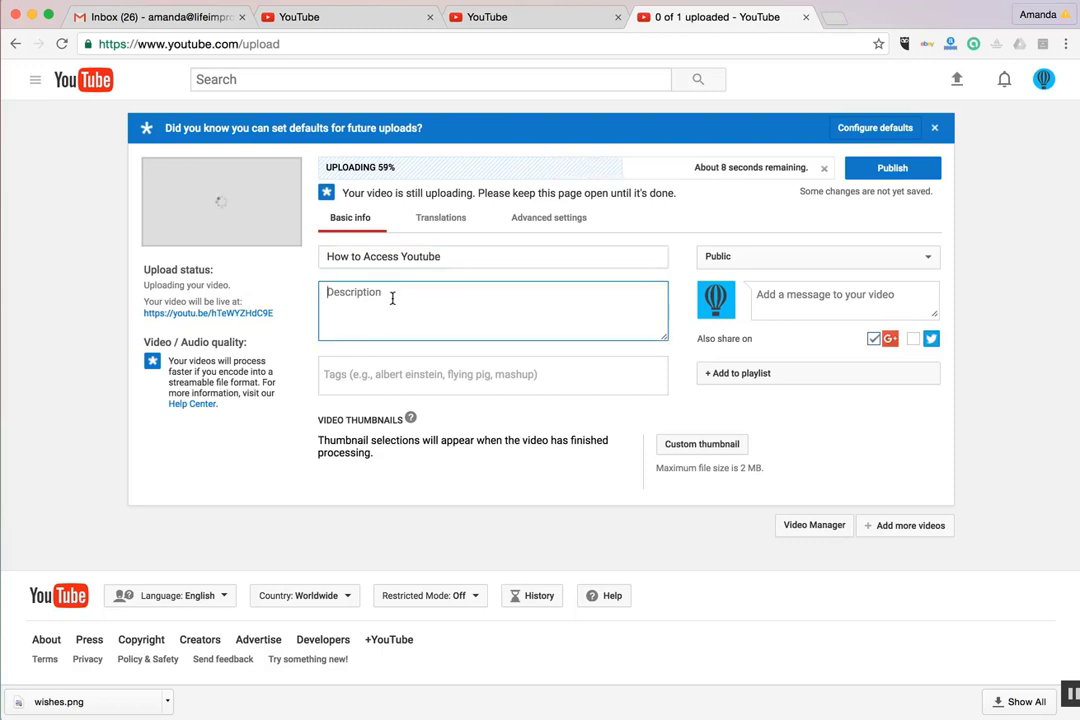
{"action": "type", "text": "In this video"}
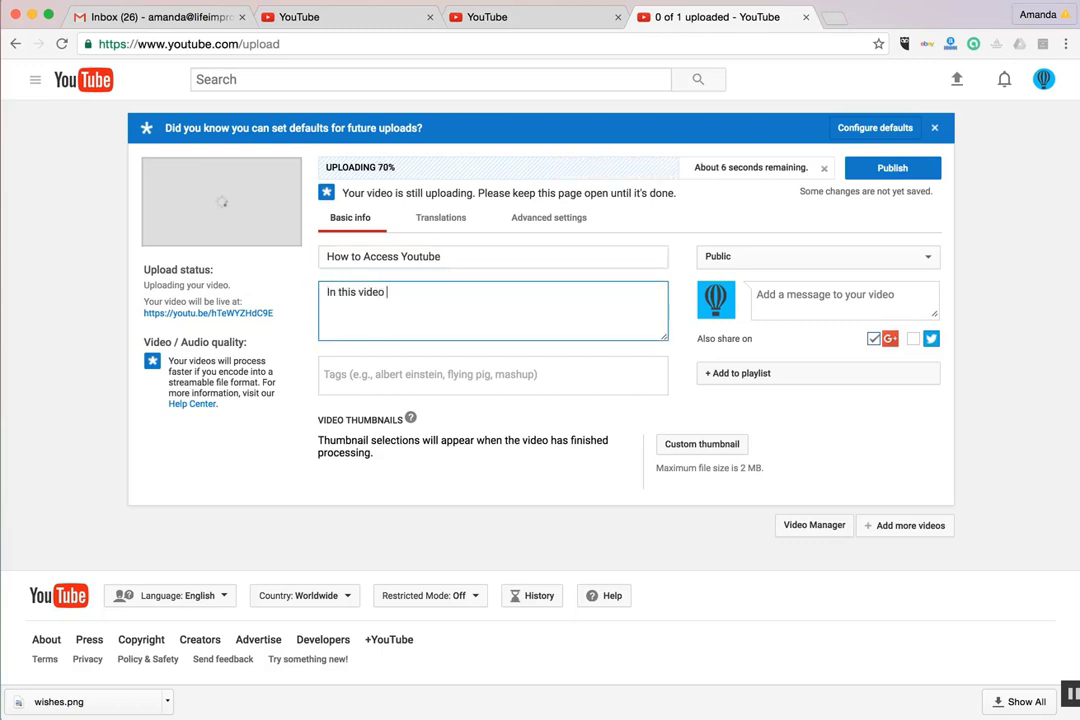
{"action": "type", "text": "we will learn how to"}
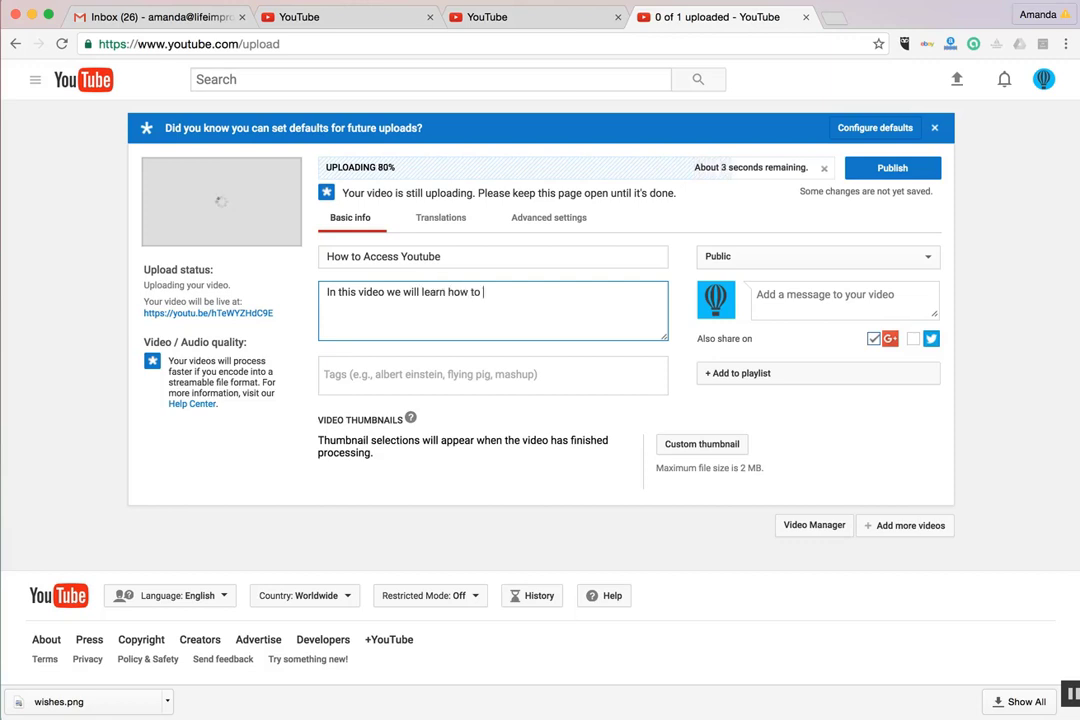
{"action": "type", "text": "access Youth"}
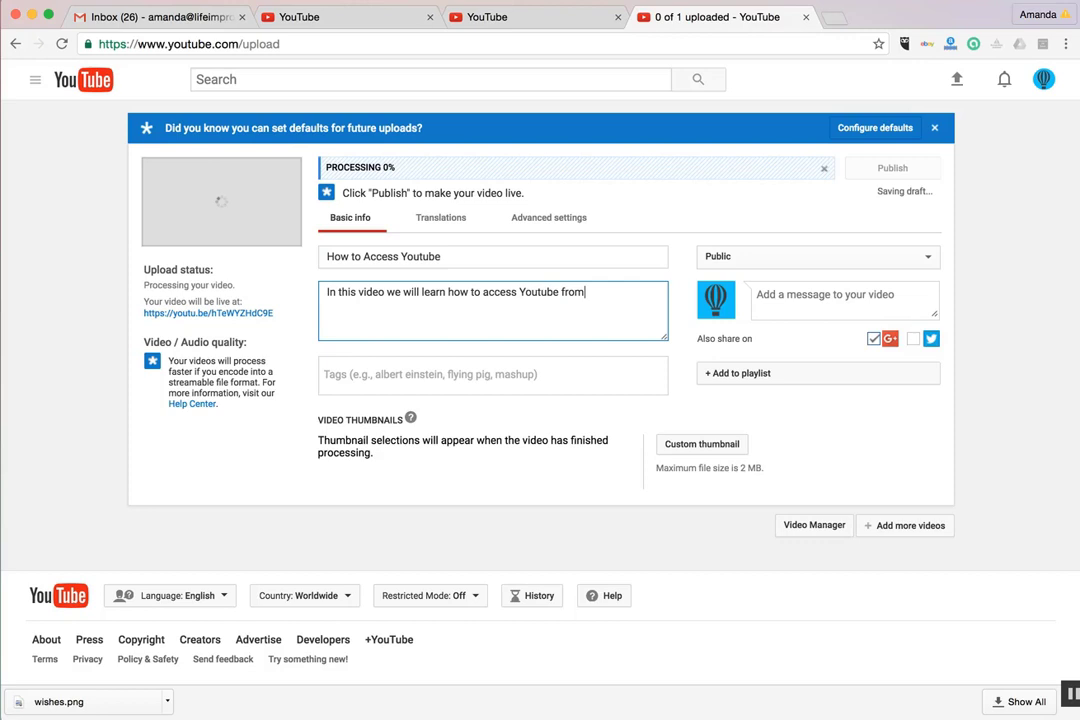
{"action": "type", "text": "your G"}
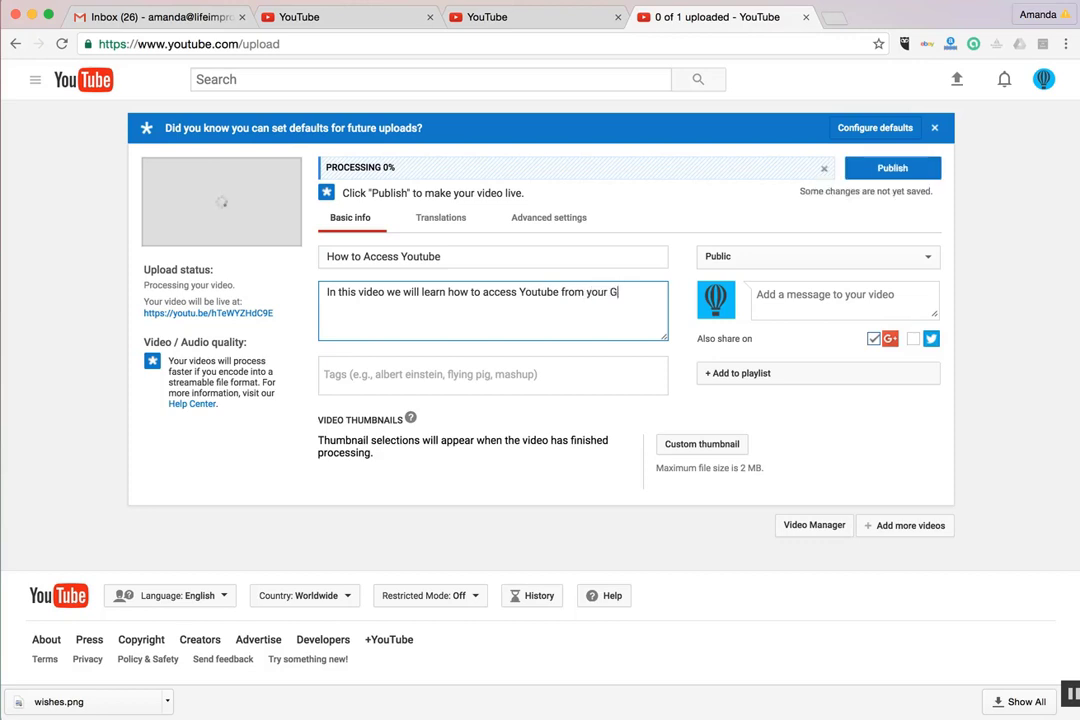
{"action": "type", "text": "mail account and Youtube.com"}
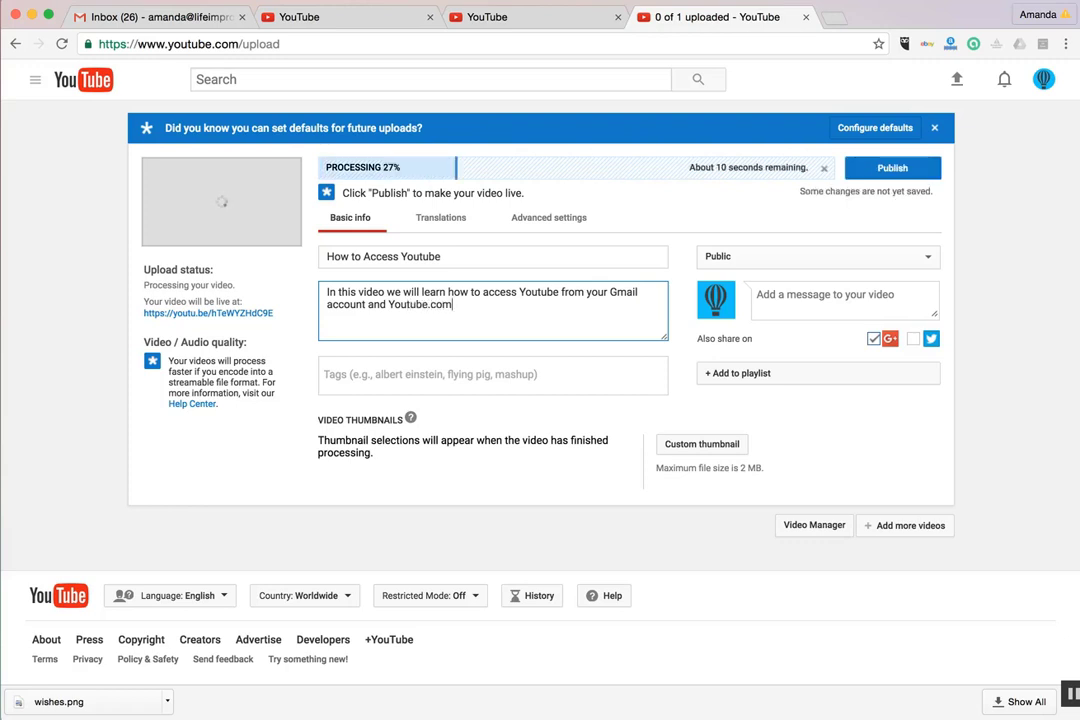
{"action": "left_click", "coordinate": [738, 374]}
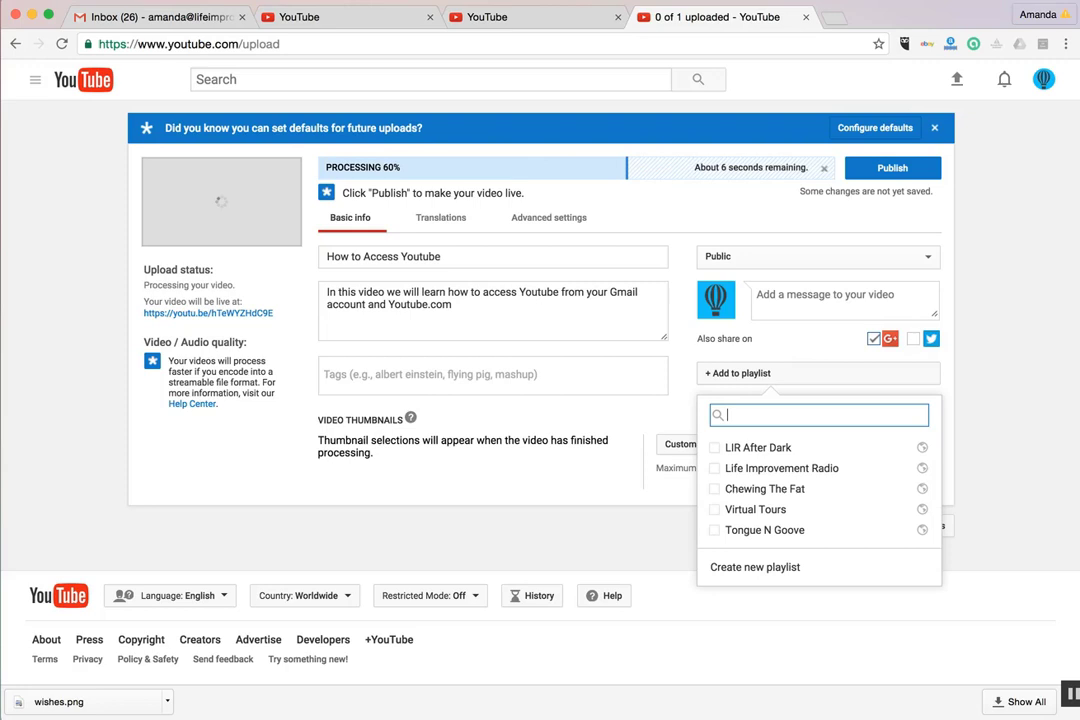
- Create the new playlist #LIMGAdvice for the video and begin the Youtube tag
{"action": "type", "text": "#LIMGA"}
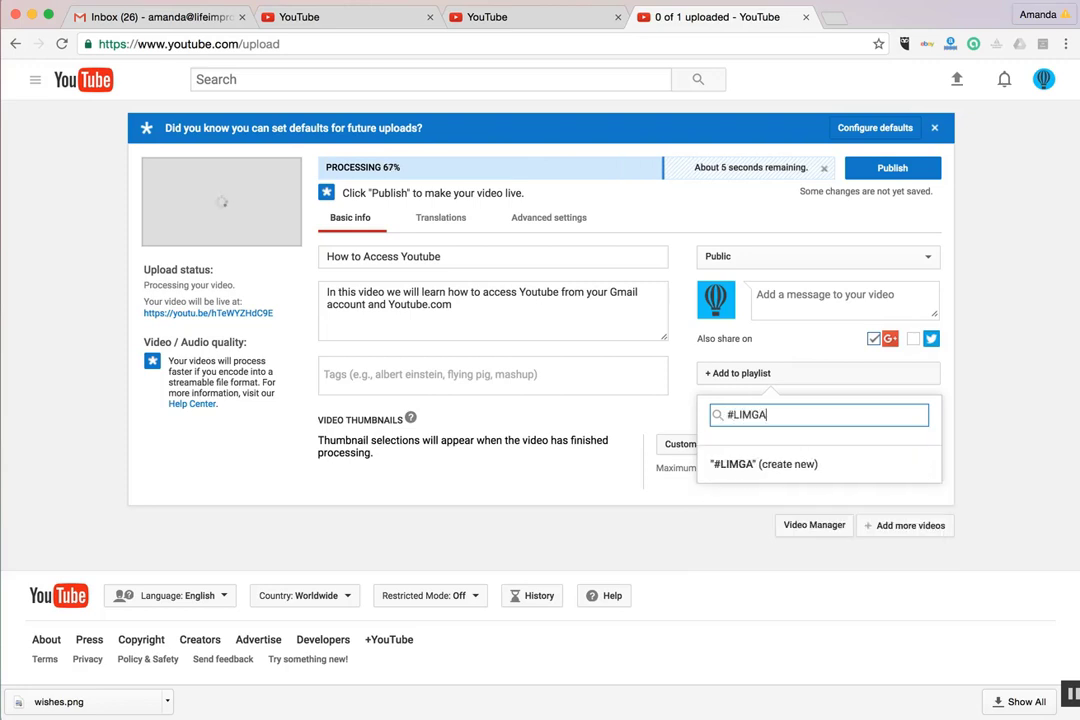
{"action": "type", "text": "dvice"}
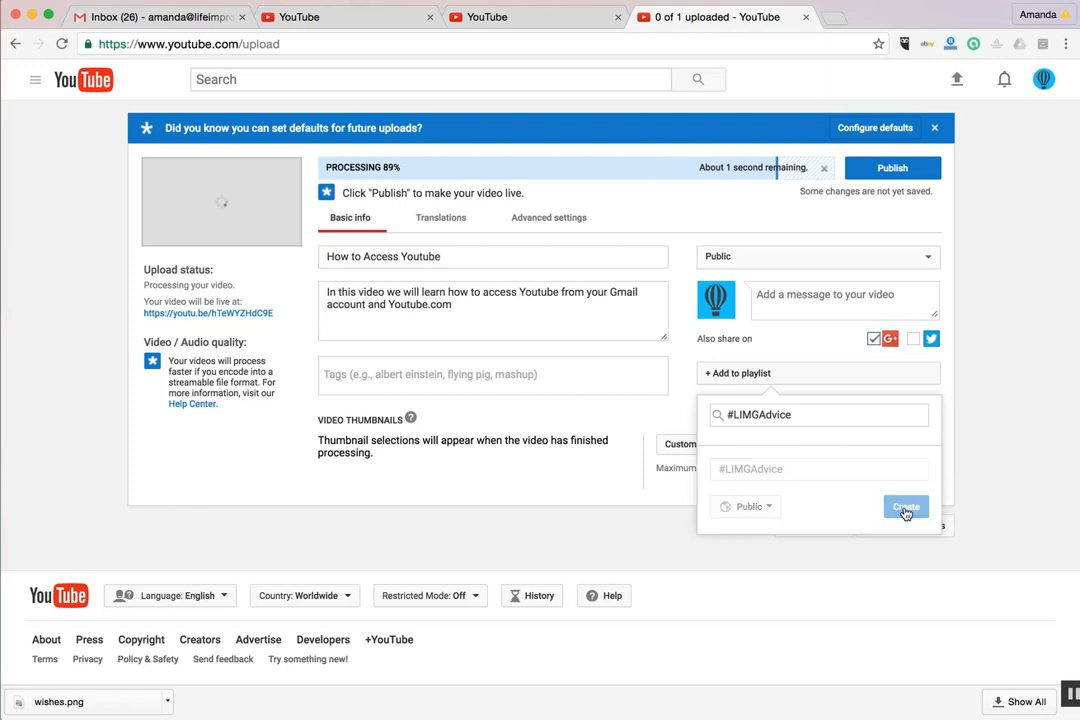
{"action": "left_click", "coordinate": [904, 508]}
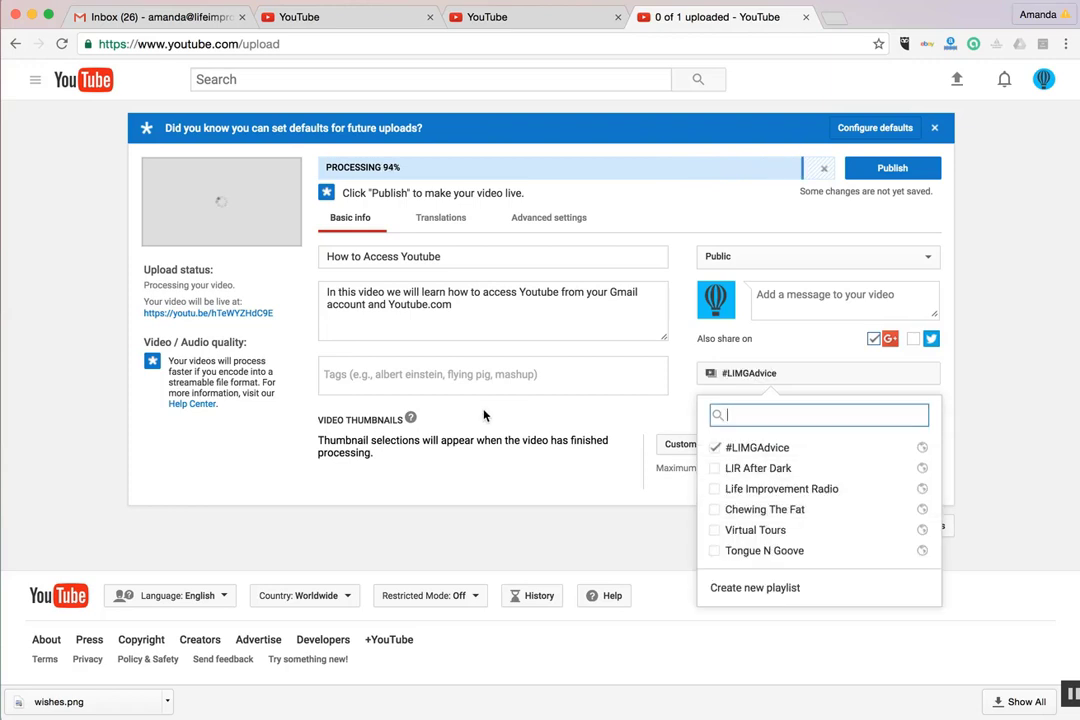
{"action": "type", "text": "Youtube"}
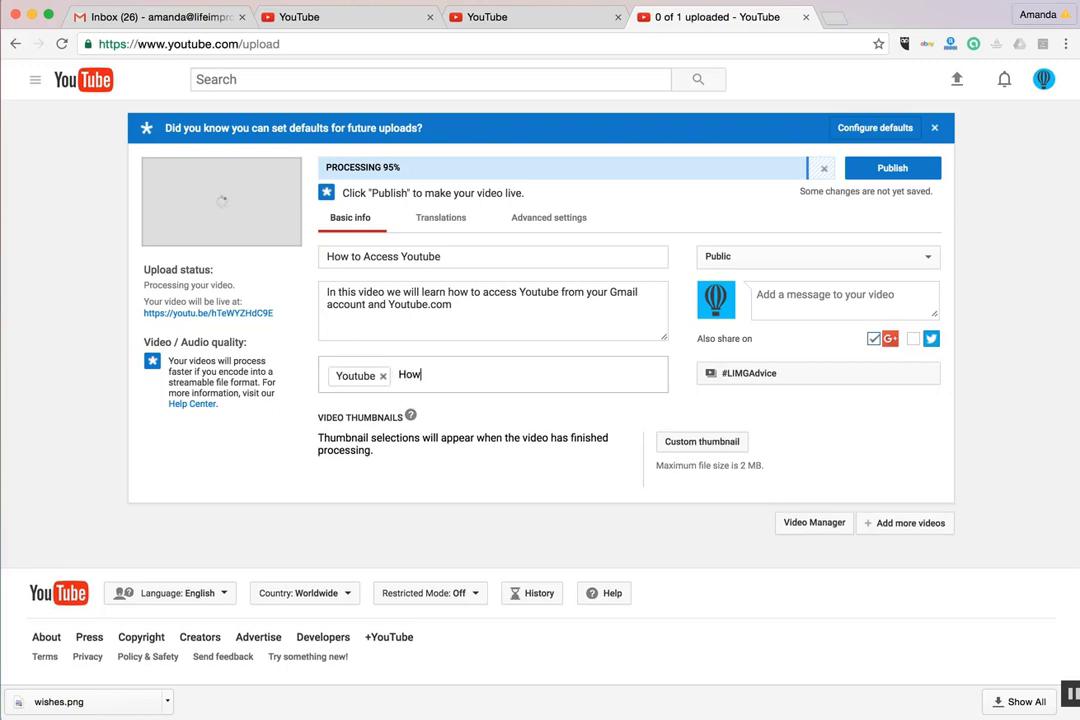
- Add the tag 'How to Video' and publish the video, showing its share link
{"action": "type", "text": "How to Video"}
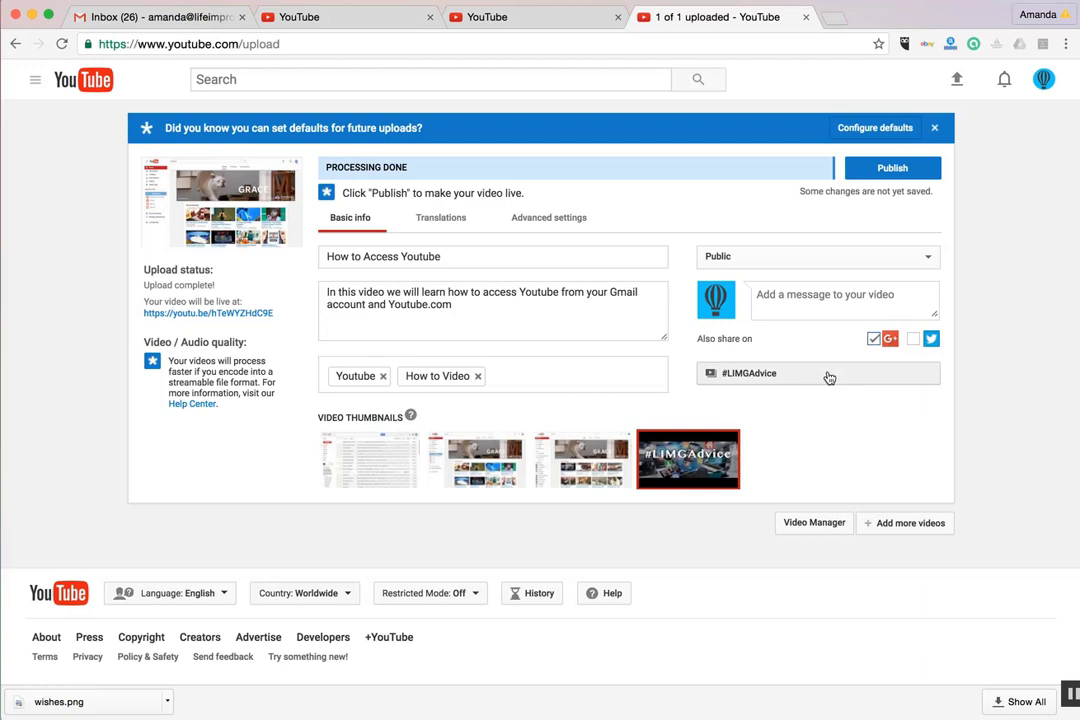
{"action": "mouse_move", "coordinate": [912, 256]}
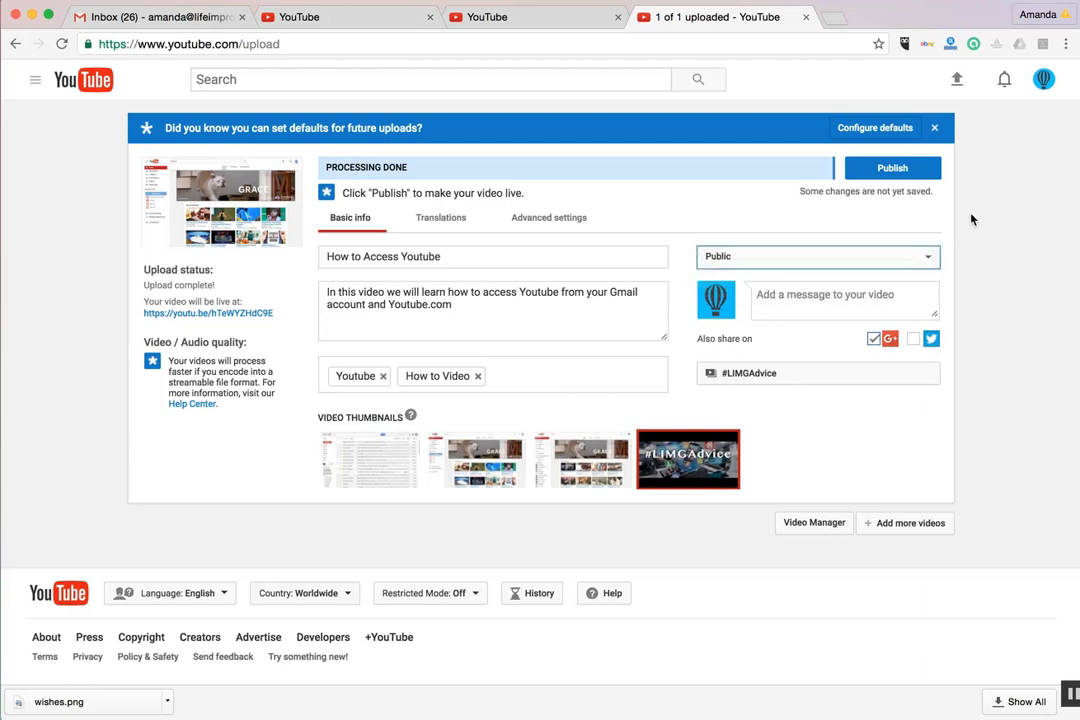
{"action": "mouse_move", "coordinate": [892, 168]}
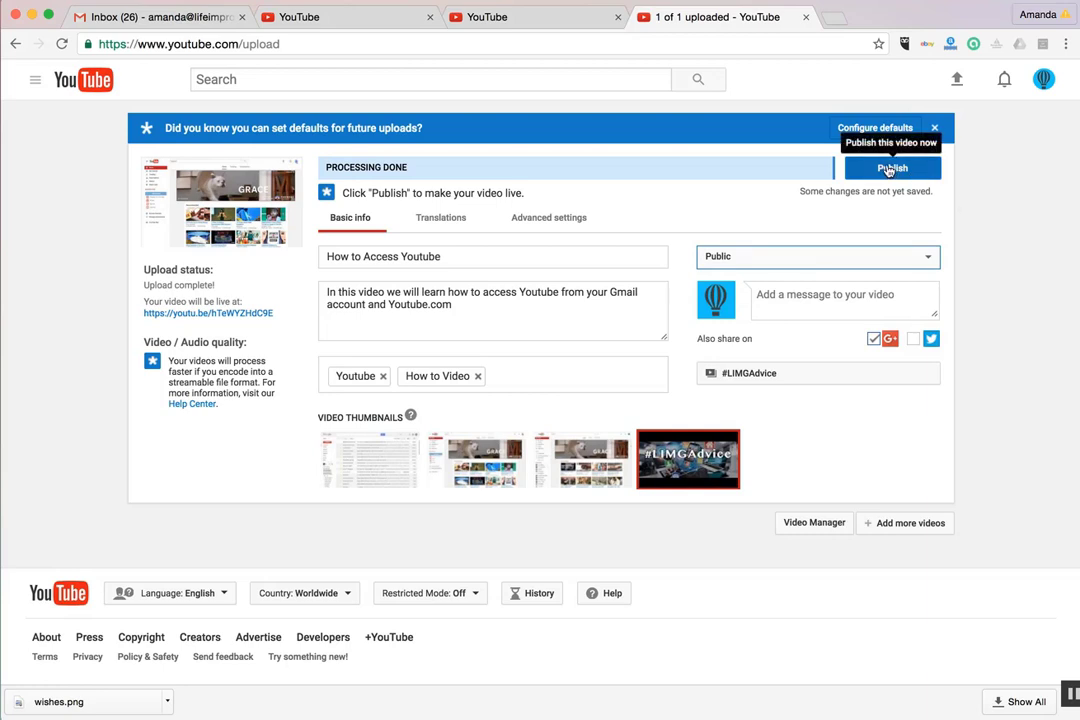
{"action": "left_click", "coordinate": [892, 168]}
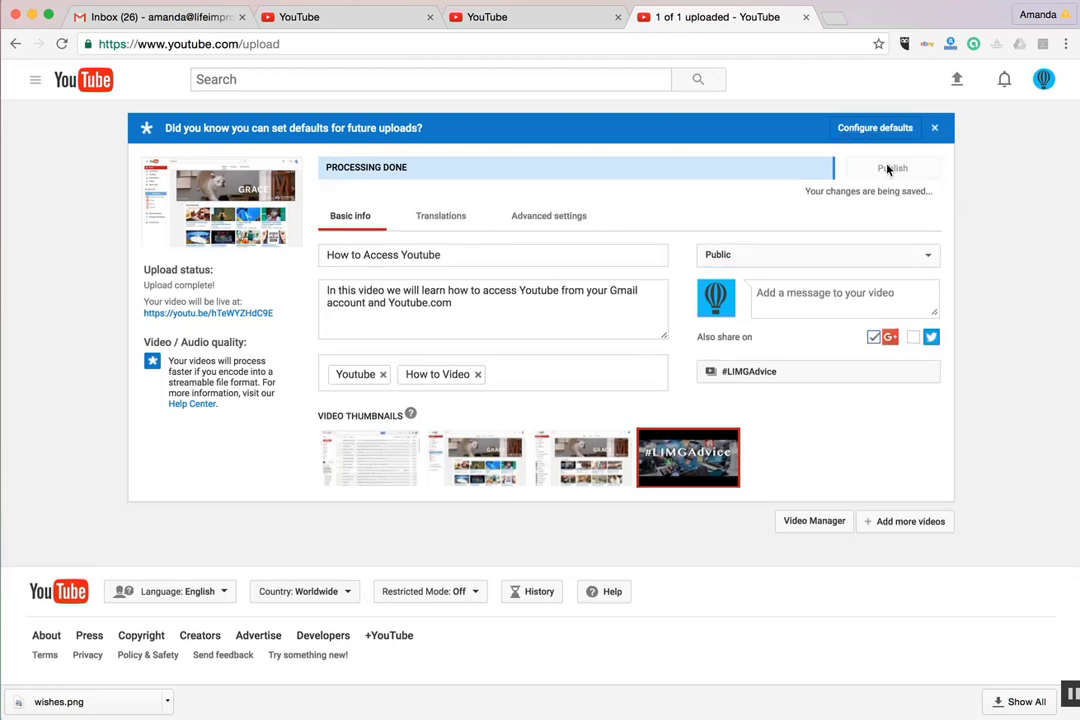
{"action": "left_click", "coordinate": [892, 168]}
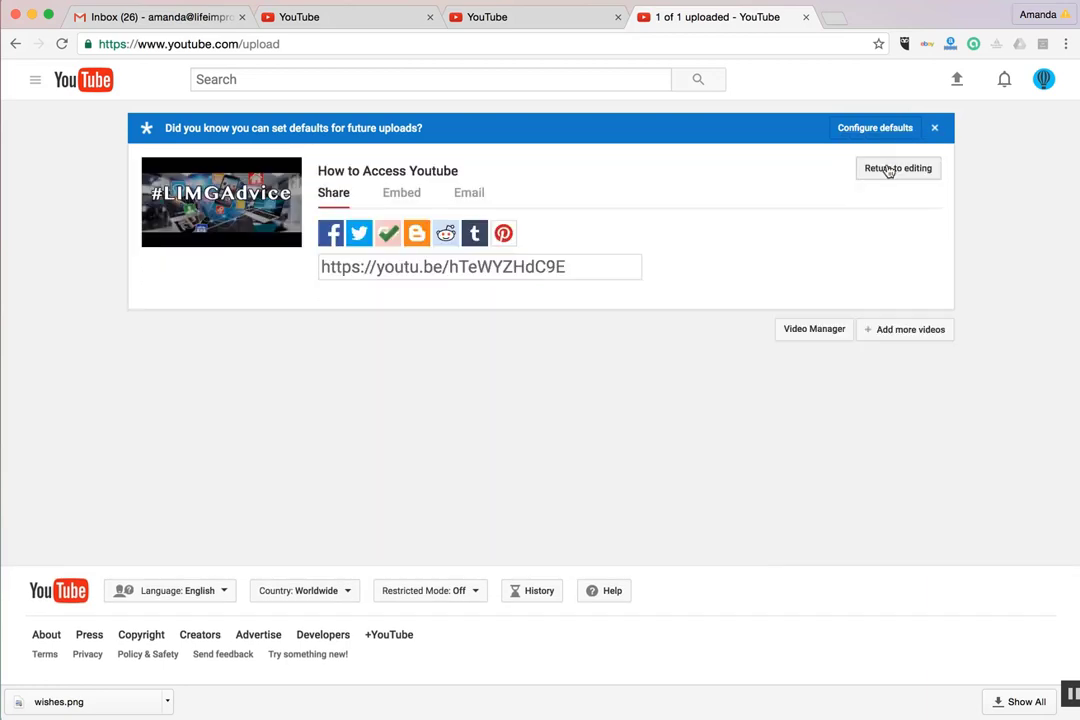